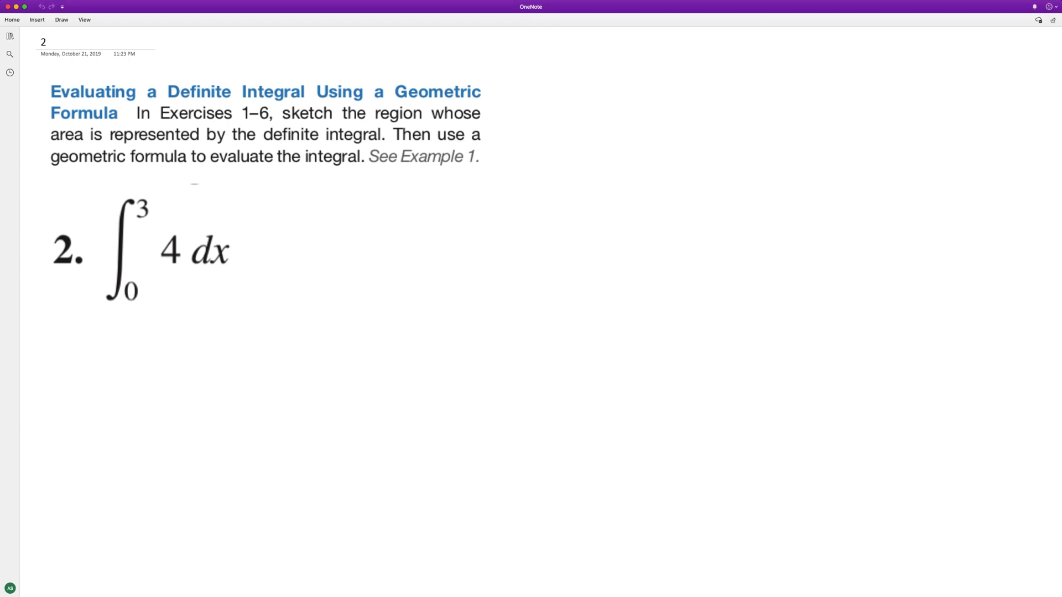
# - Sketch axes at top right with a shaded 3-wide, 4-tall rectangle gridded into unit squares, one labelled 1
pyautogui.click(629, 73)
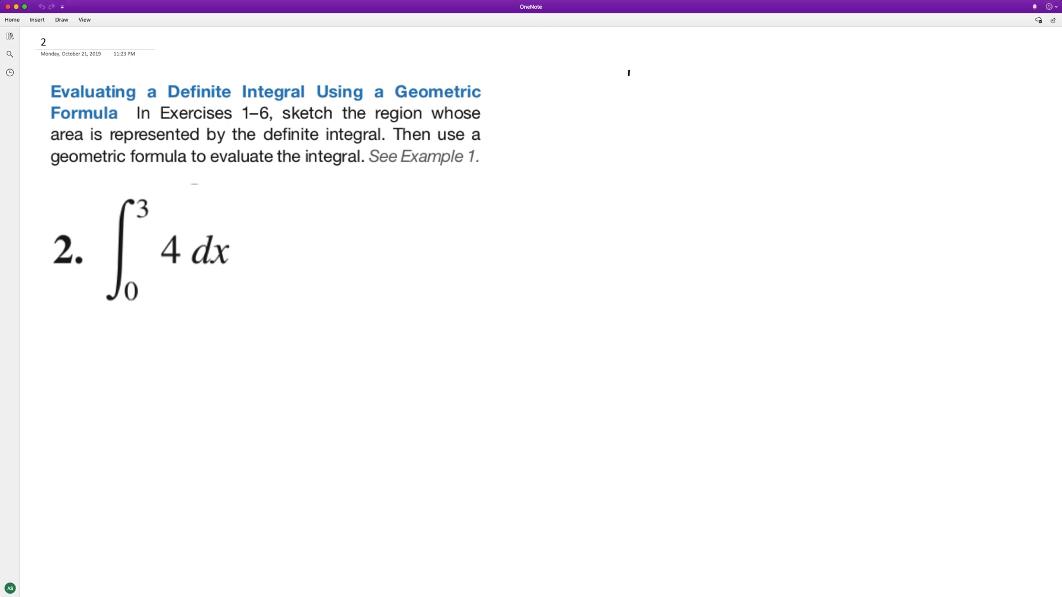
pyautogui.moveTo(629, 70); pyautogui.dragTo(944, 175)
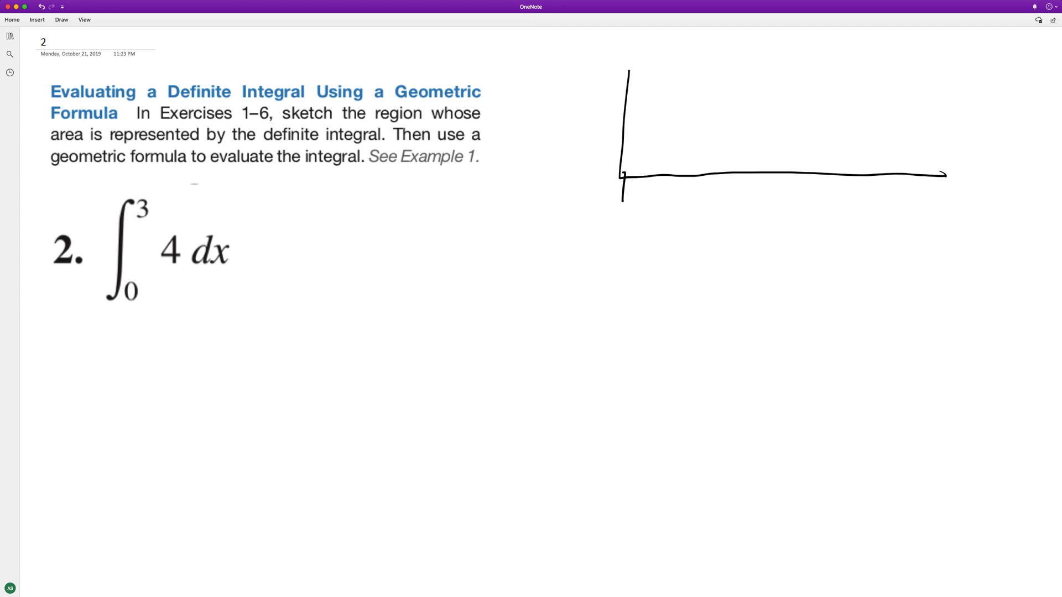
pyautogui.moveTo(677, 159); pyautogui.dragTo(680, 196)
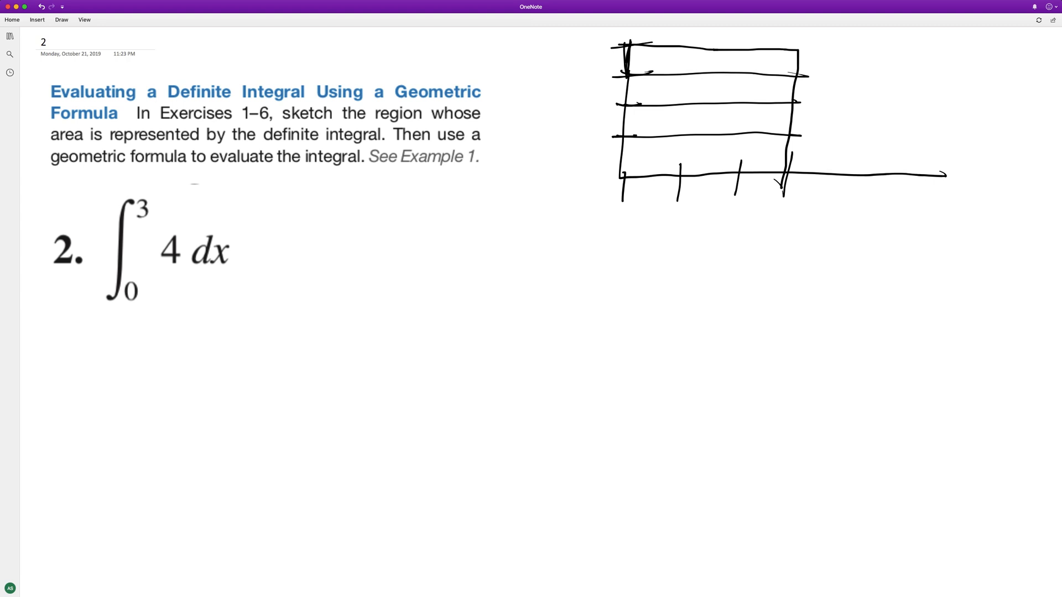
pyautogui.moveTo(681, 44); pyautogui.dragTo(681, 197)
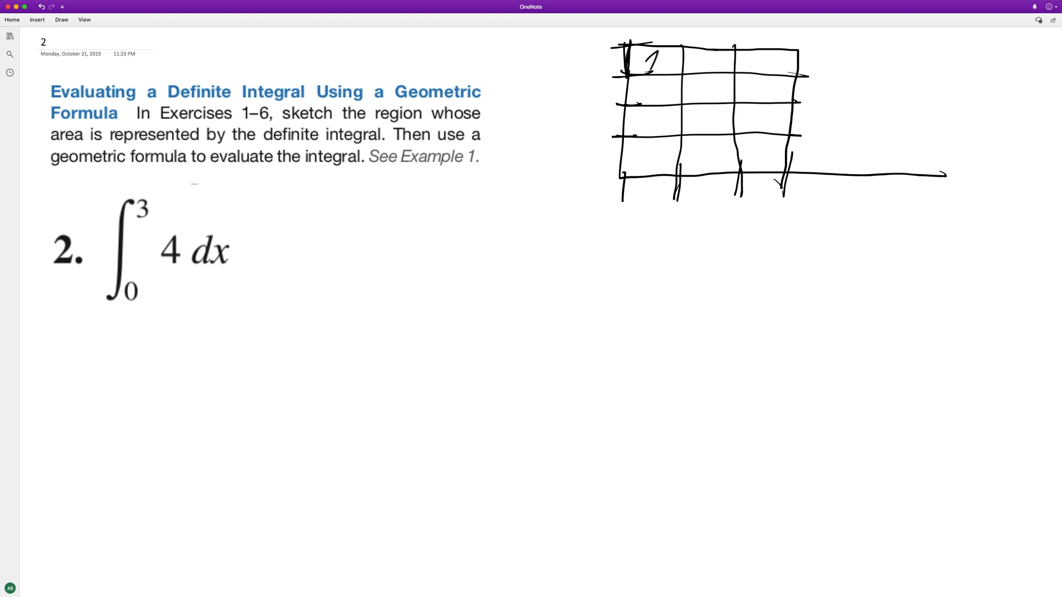
pyautogui.moveTo(644, 67); pyautogui.dragTo(778, 169)
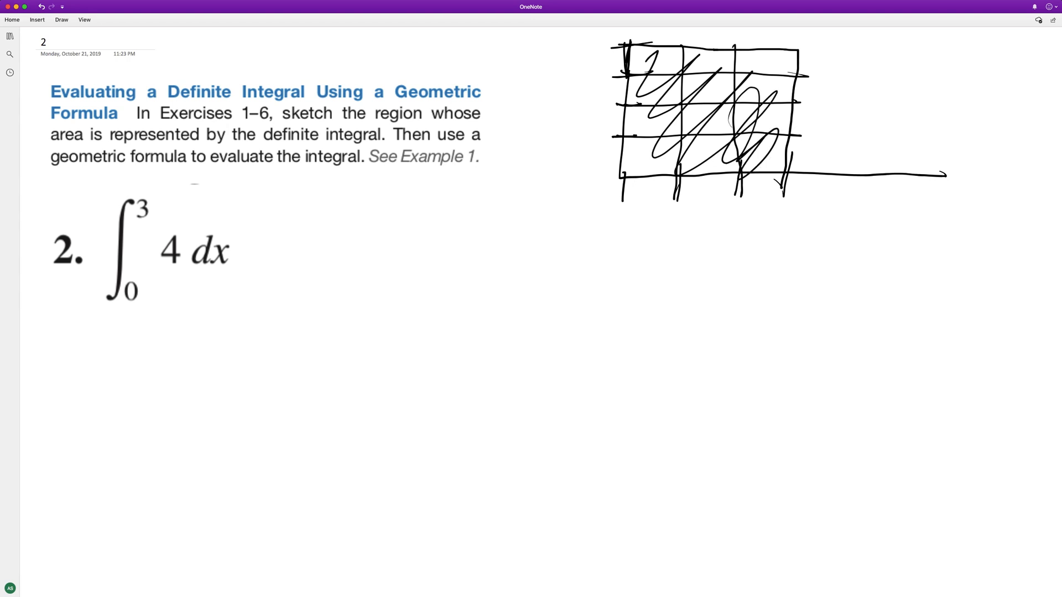
# - Handwrite 4∫₀³dx, then 4·x^(0+1)/(0+1) and 4[x] evaluated from 0 to 3
pyautogui.moveTo(89, 342); pyautogui.dragTo(78, 399)
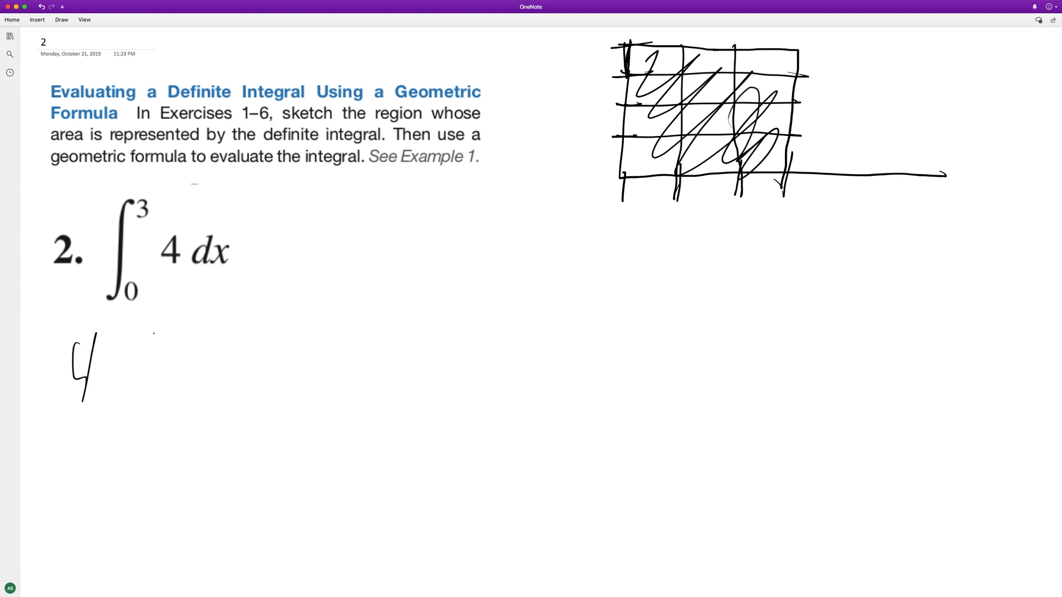
pyautogui.moveTo(169, 301); pyautogui.dragTo(128, 444)
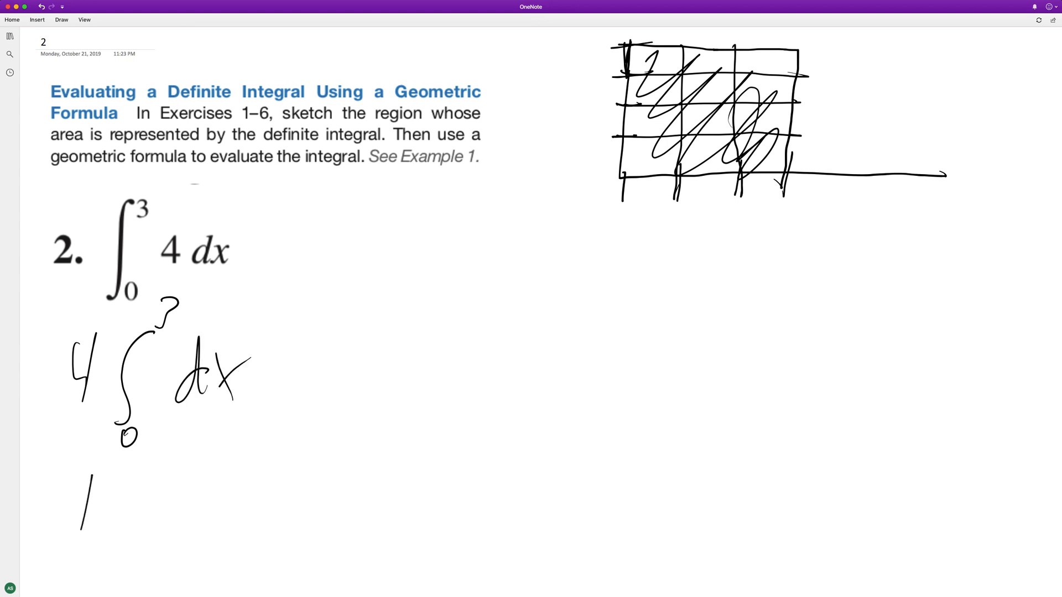
pyautogui.moveTo(74, 488); pyautogui.dragTo(176, 514)
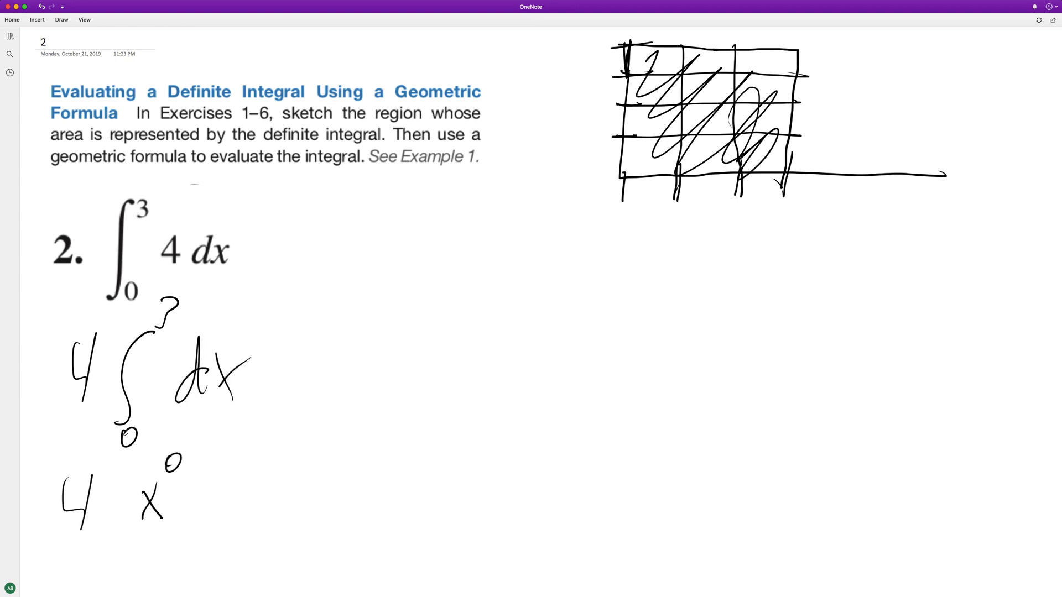
pyautogui.moveTo(197, 460); pyautogui.dragTo(224, 461)
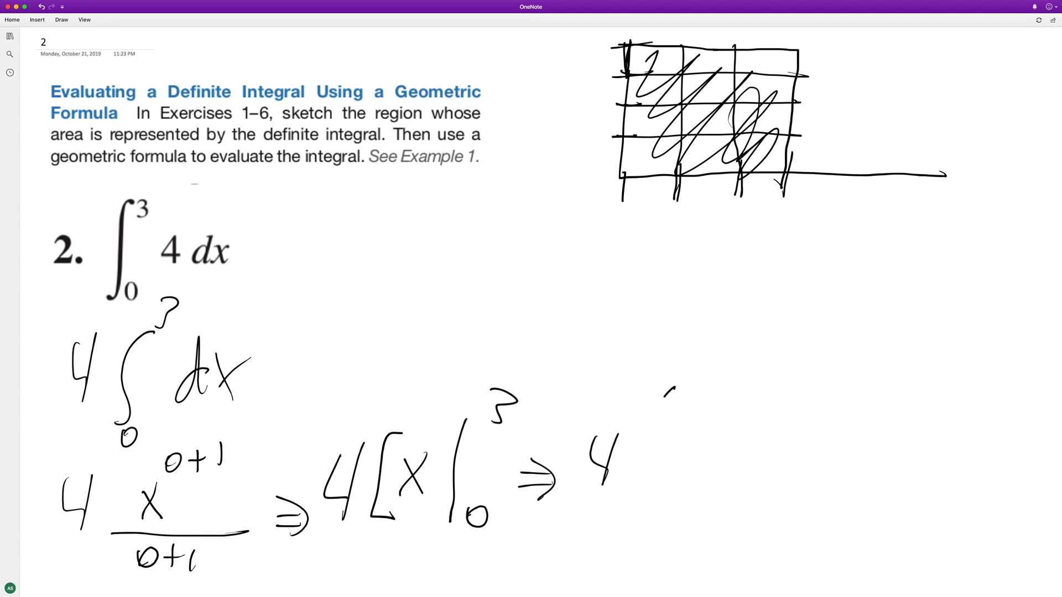
# - Finish with 4(3−0), giving 4·3 = 12 as the final answer
pyautogui.moveTo(670, 390); pyautogui.dragTo(650, 505)
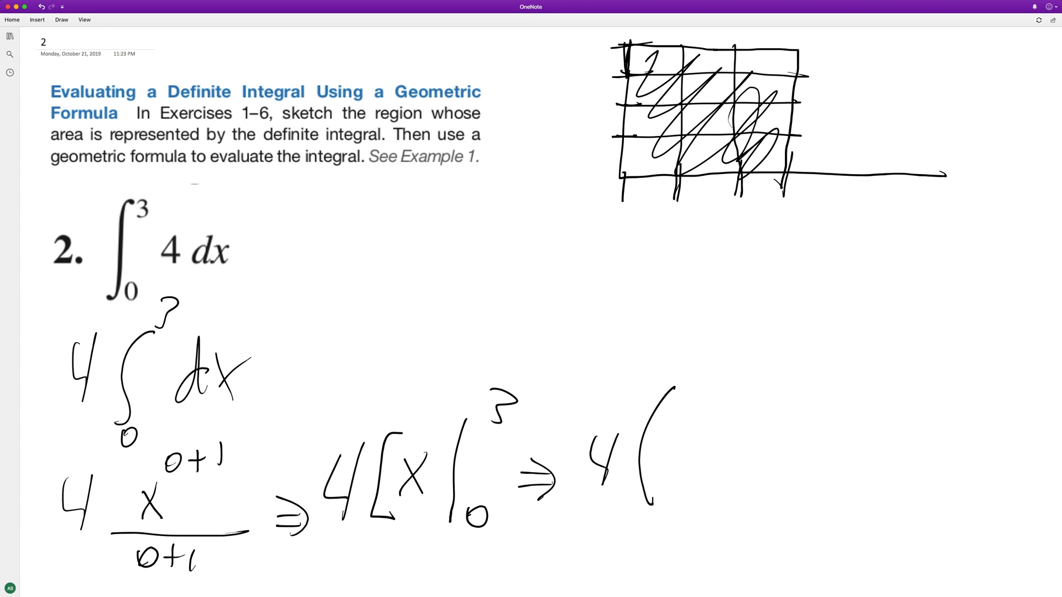
pyautogui.moveTo(690, 420); pyautogui.dragTo(759, 443)
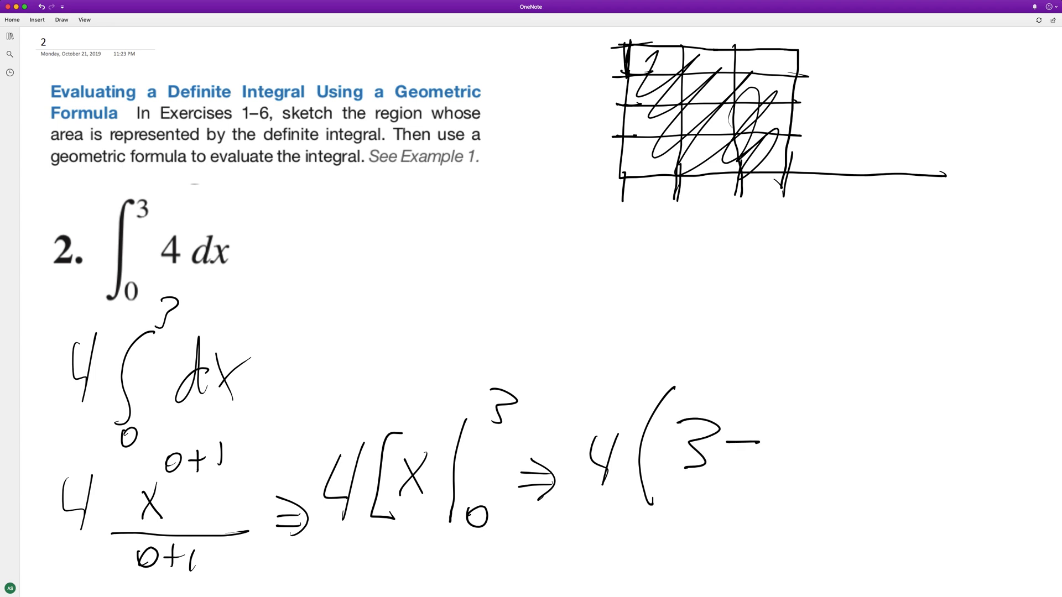
pyautogui.moveTo(765, 434); pyautogui.dragTo(820, 467)
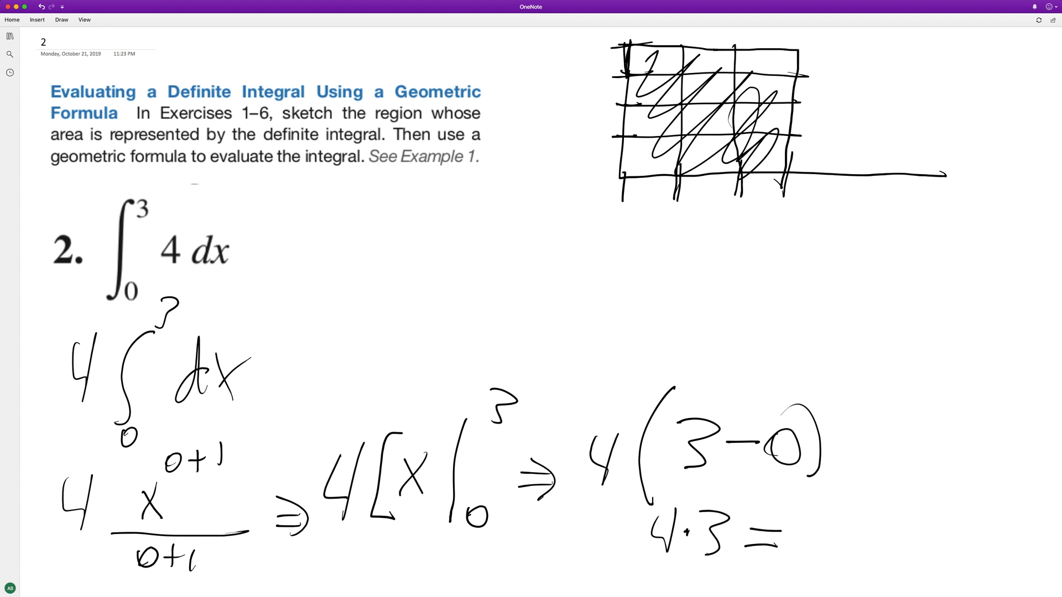
pyautogui.moveTo(798, 529); pyautogui.dragTo(874, 569)
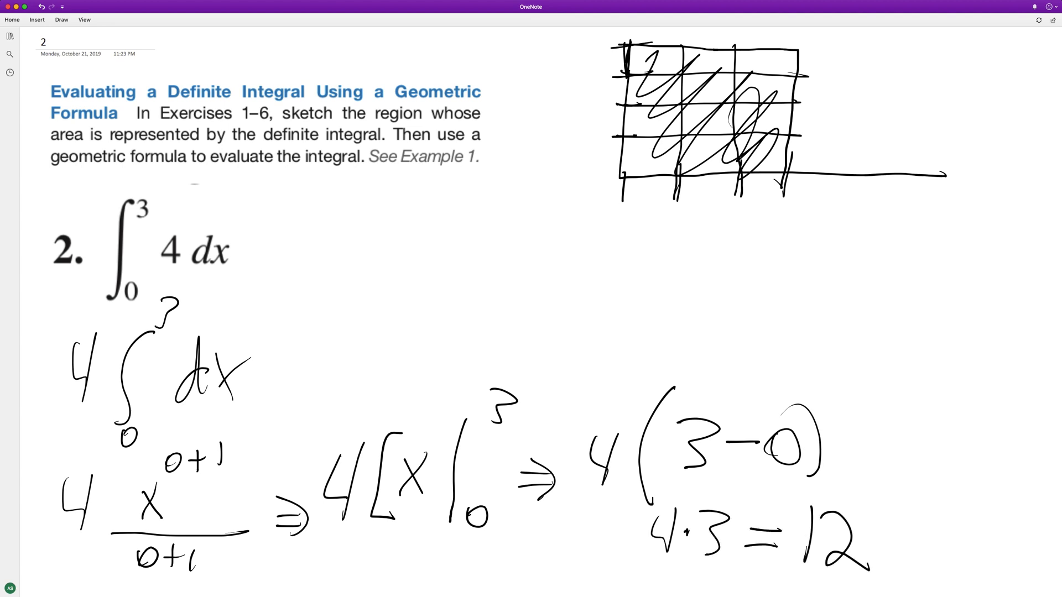